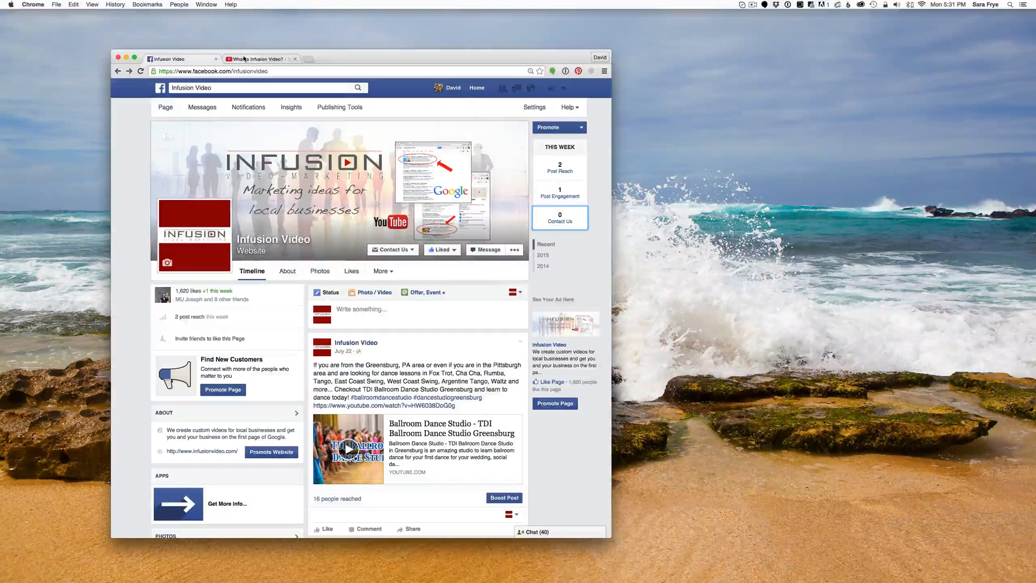
Step: Review the 'What is Infusion Video?' YouTube page, then return to the Infusion Video Facebook page
click(258, 58)
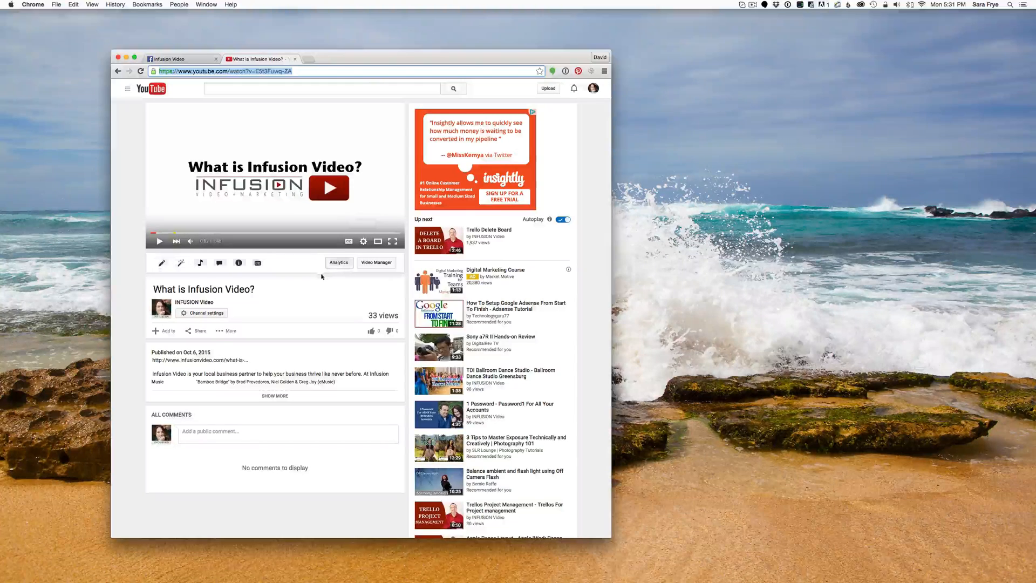
mouse_move(380, 144)
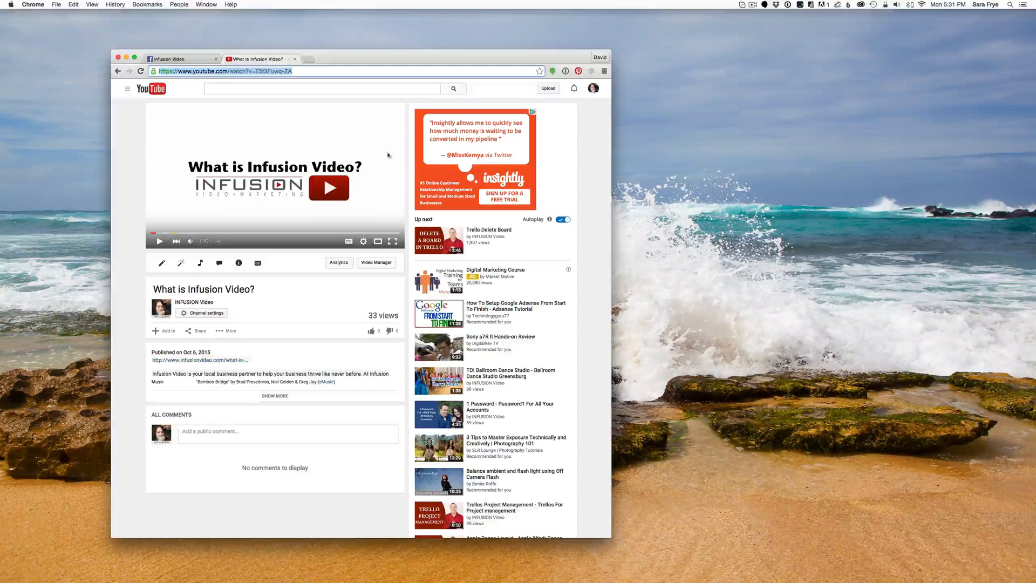
mouse_move(396, 123)
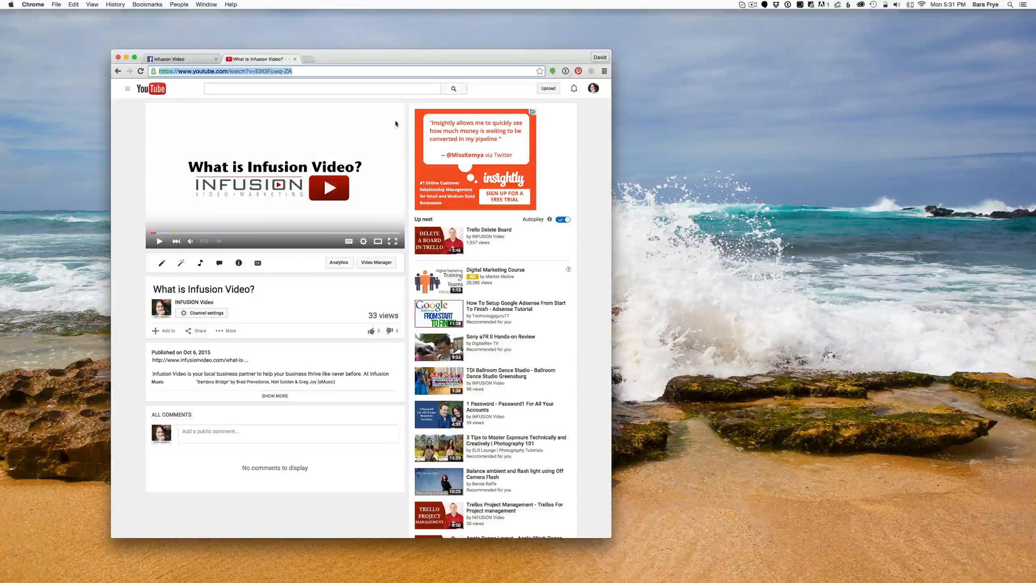
mouse_move(254, 161)
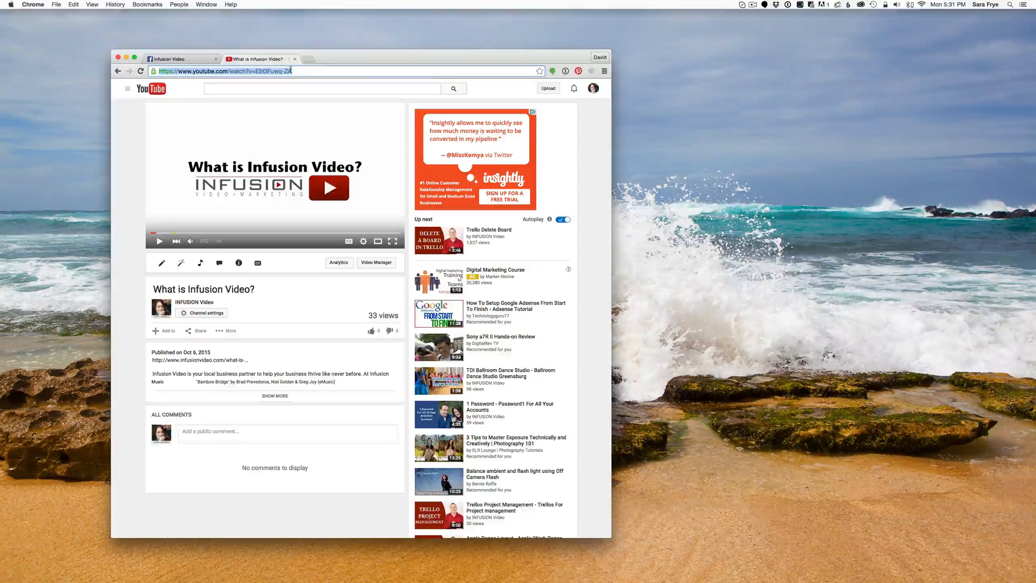
click(175, 58)
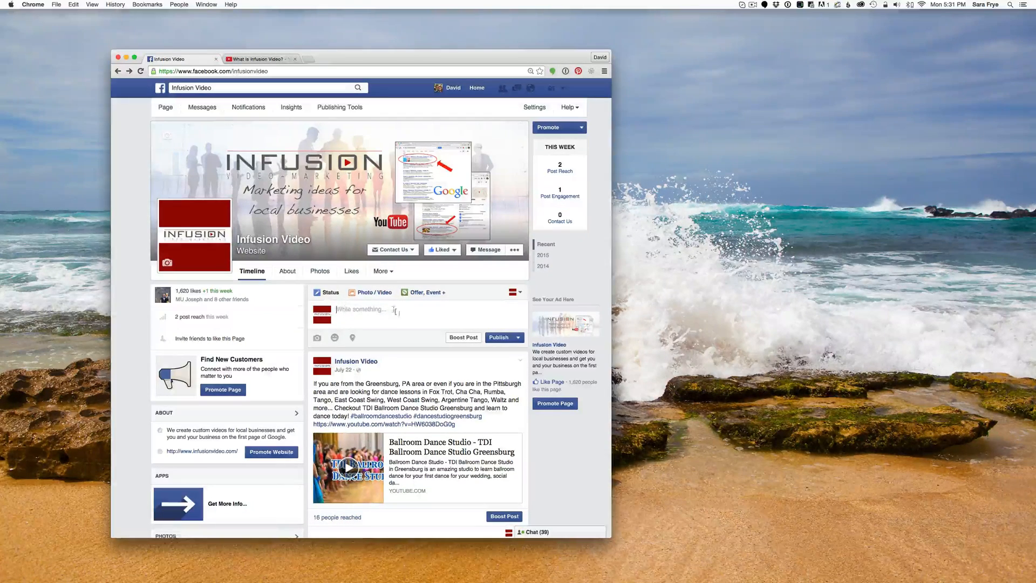
scroll(down, 3)
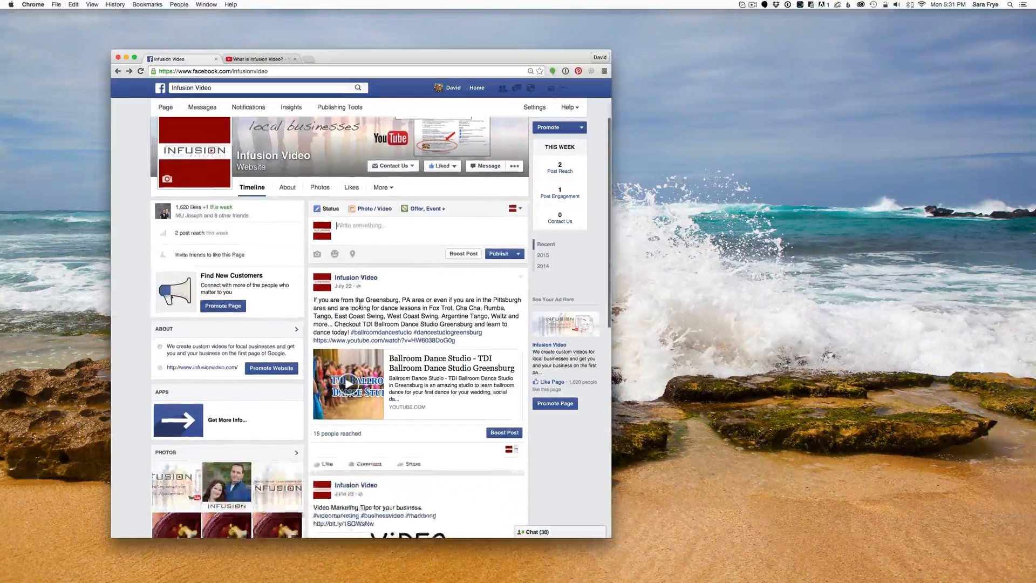
scroll(down, 3)
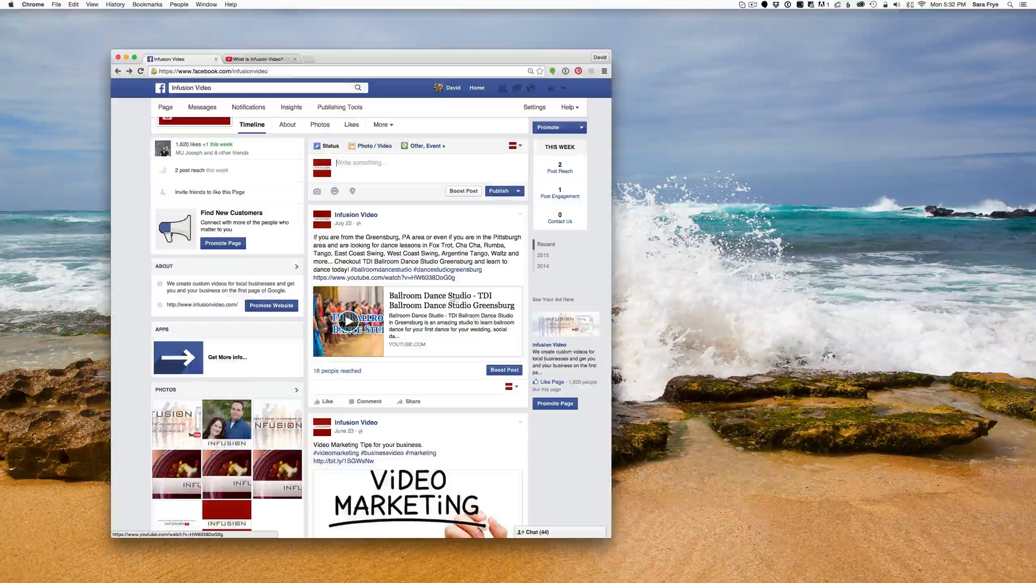
scroll(up, 3)
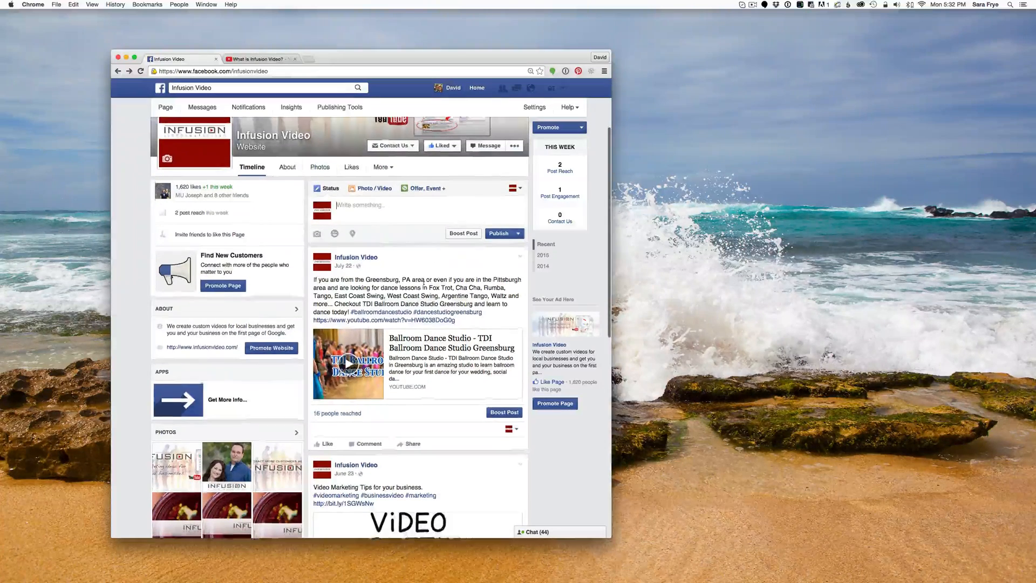
scroll(up, 3)
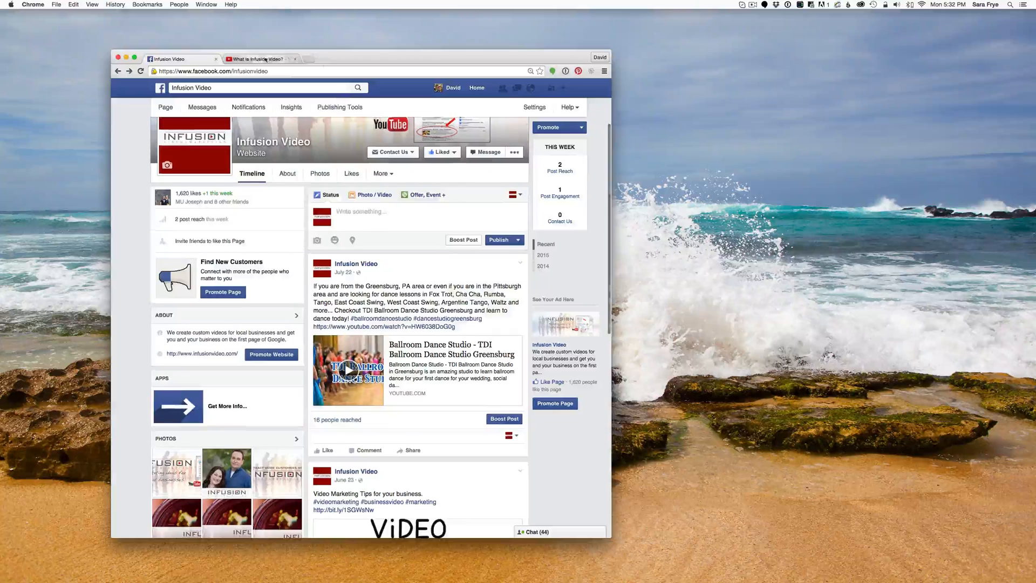
click(257, 58)
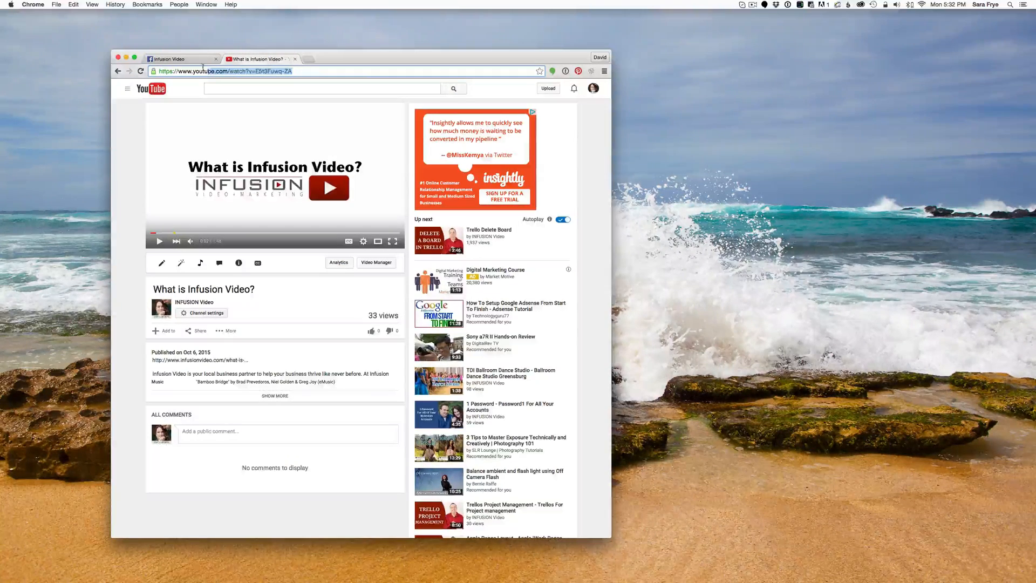
click(178, 58)
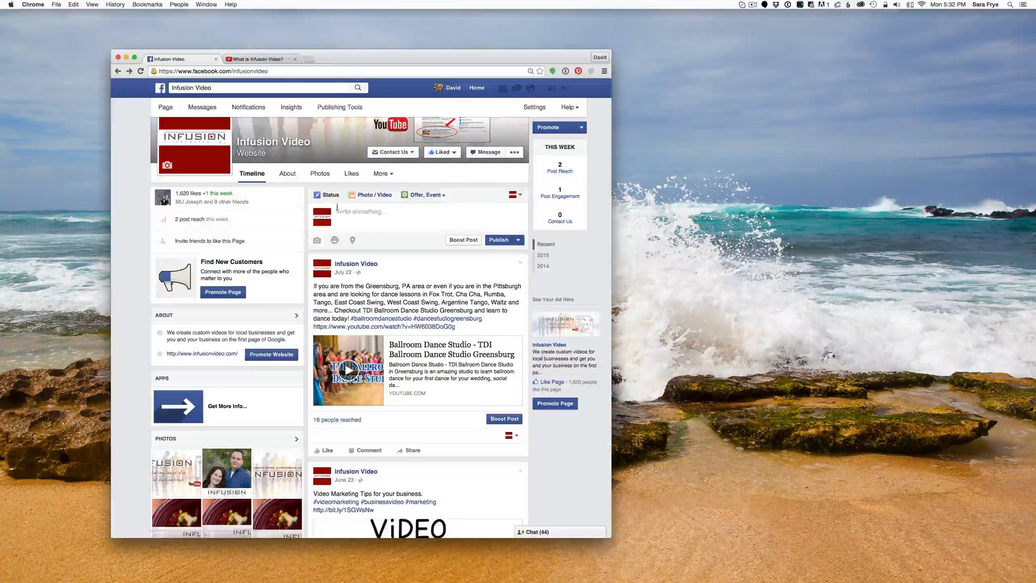
Step: Start a new post in the Facebook composer, then switch back to the YouTube video page
click(410, 212)
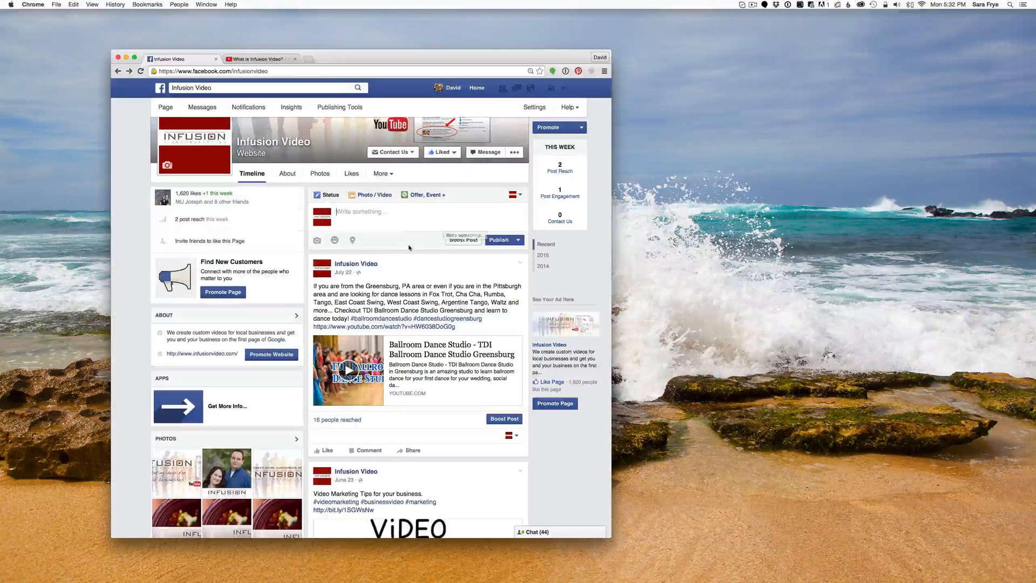
click(257, 58)
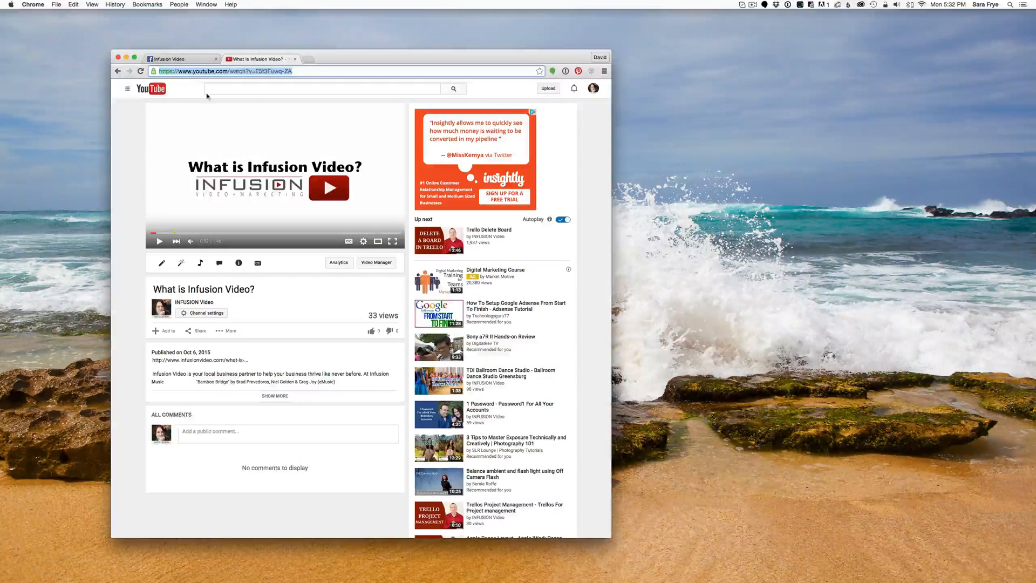
mouse_move(368, 169)
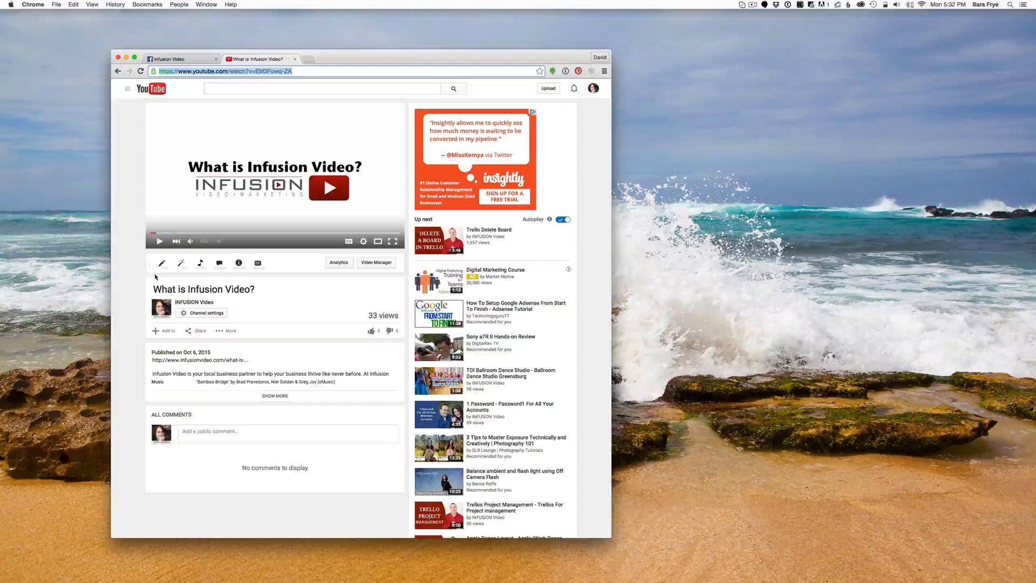
mouse_move(196, 330)
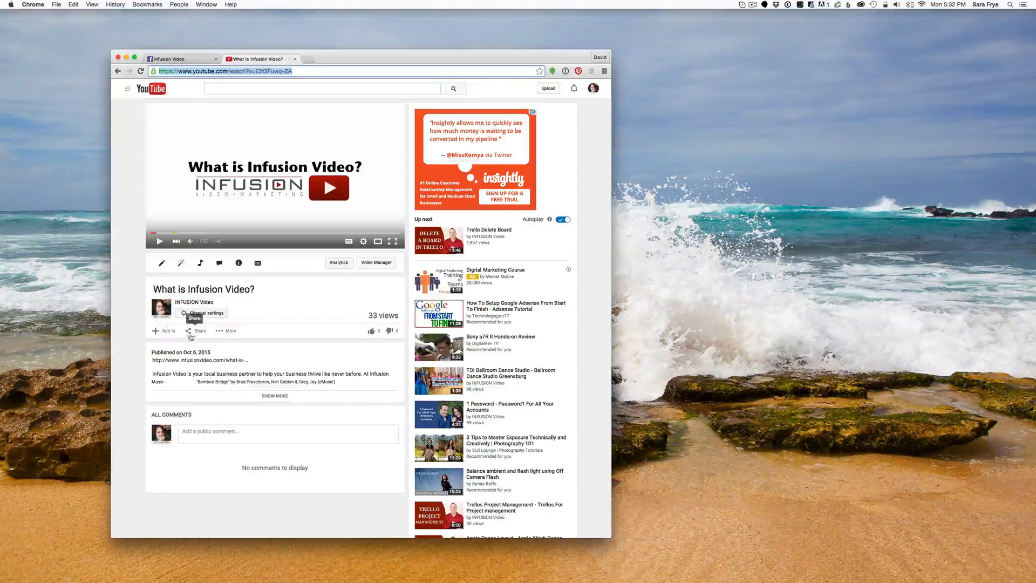
click(197, 330)
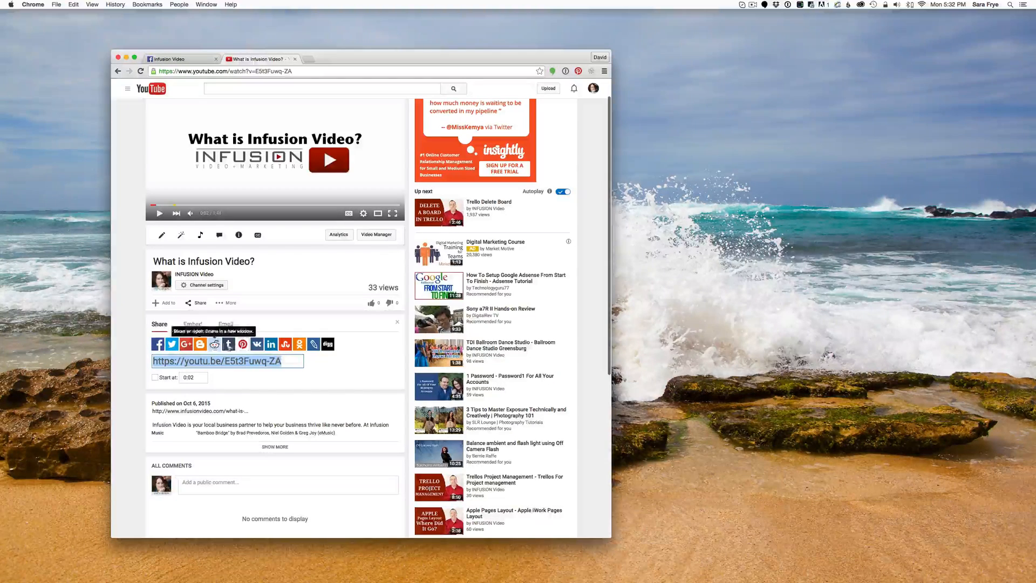
mouse_move(228, 344)
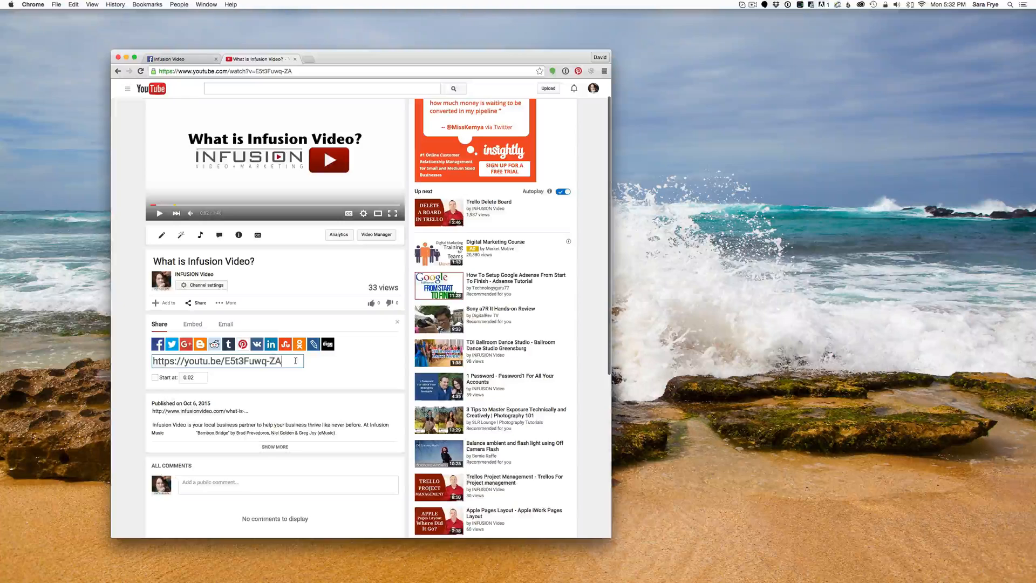
triple_click(227, 362)
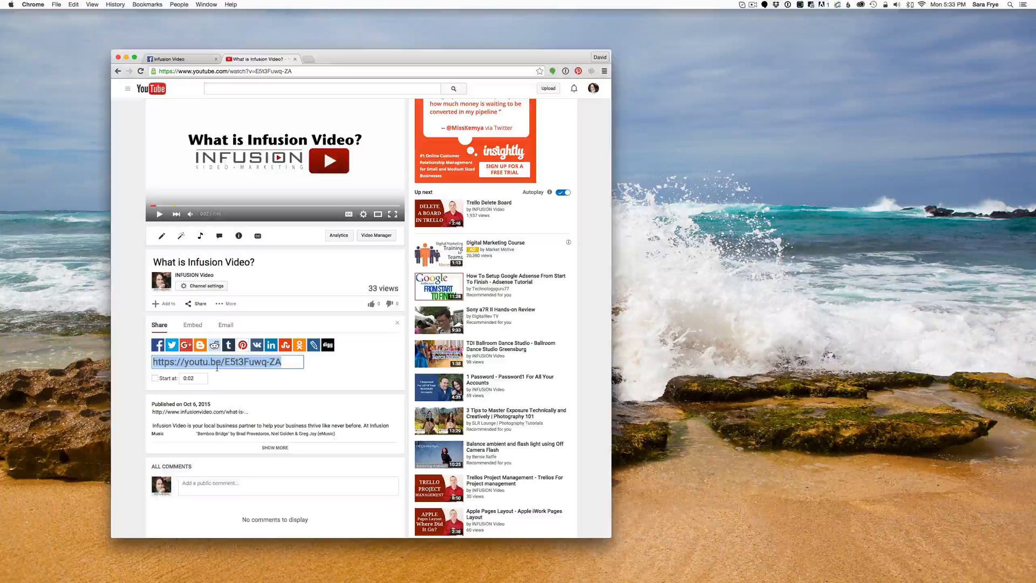
click(56, 4)
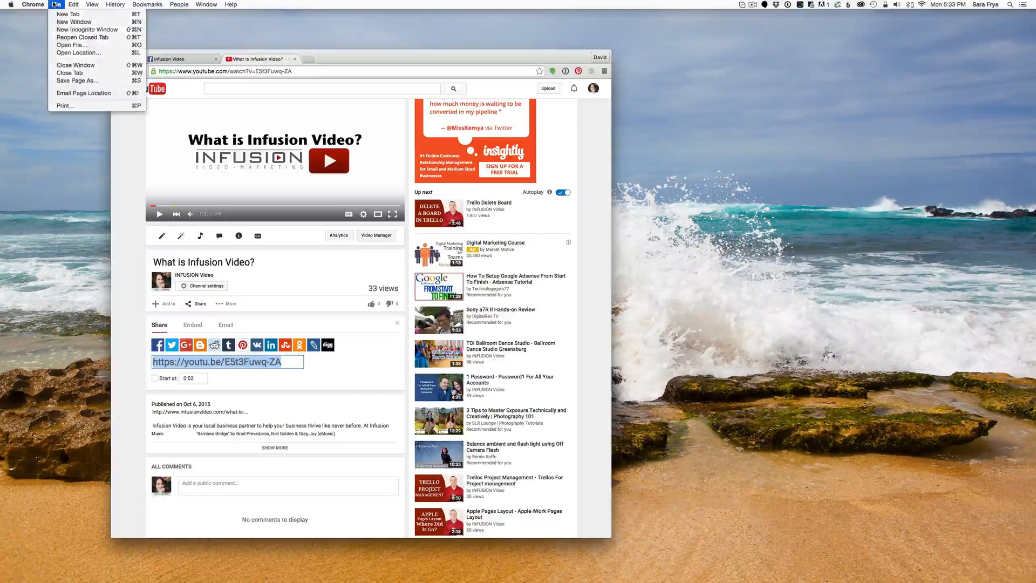
mouse_move(86, 29)
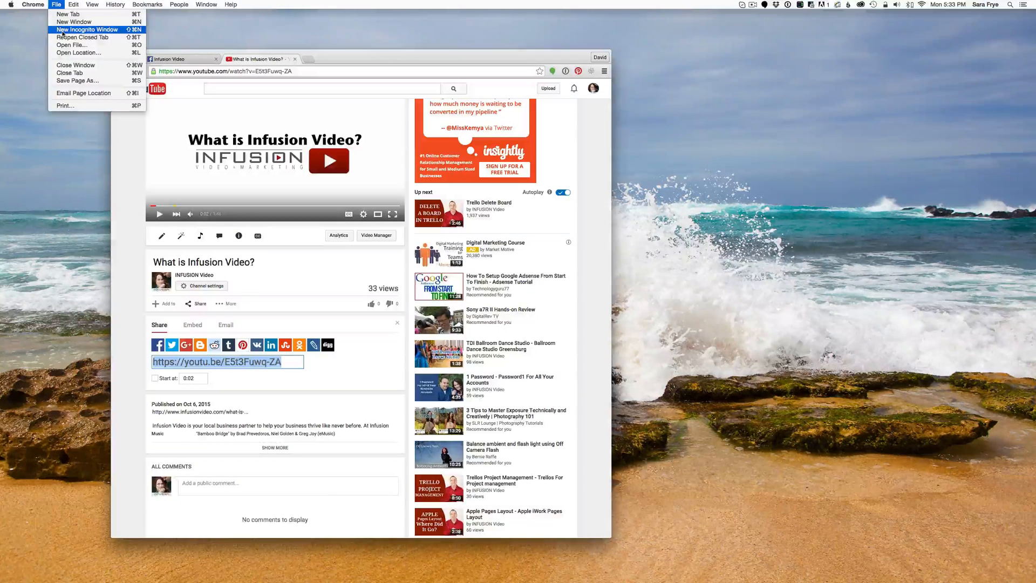
click(73, 4)
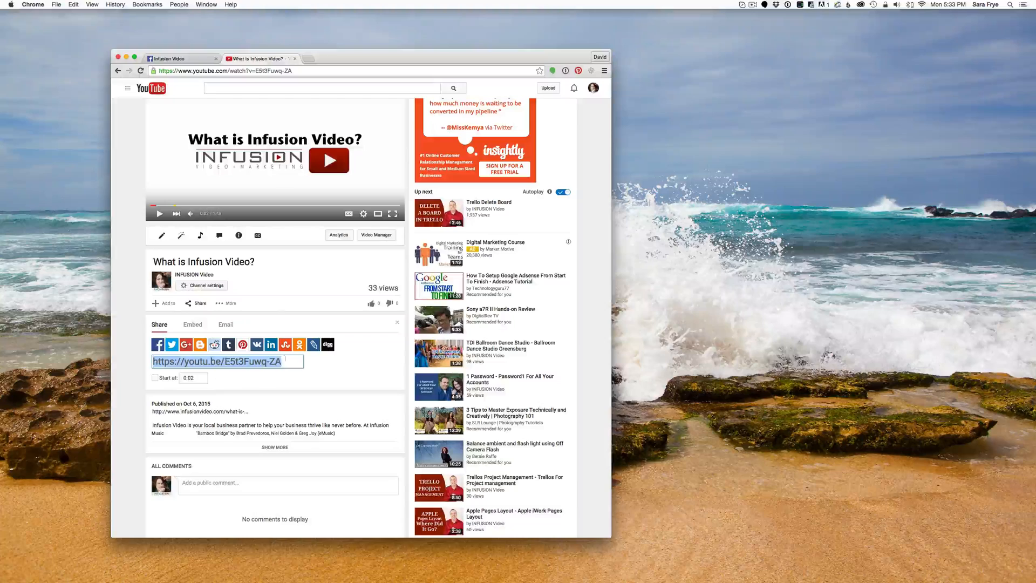
Step: Paste the YouTube link into the Infusion Video page post so the video preview card appears
click(178, 58)
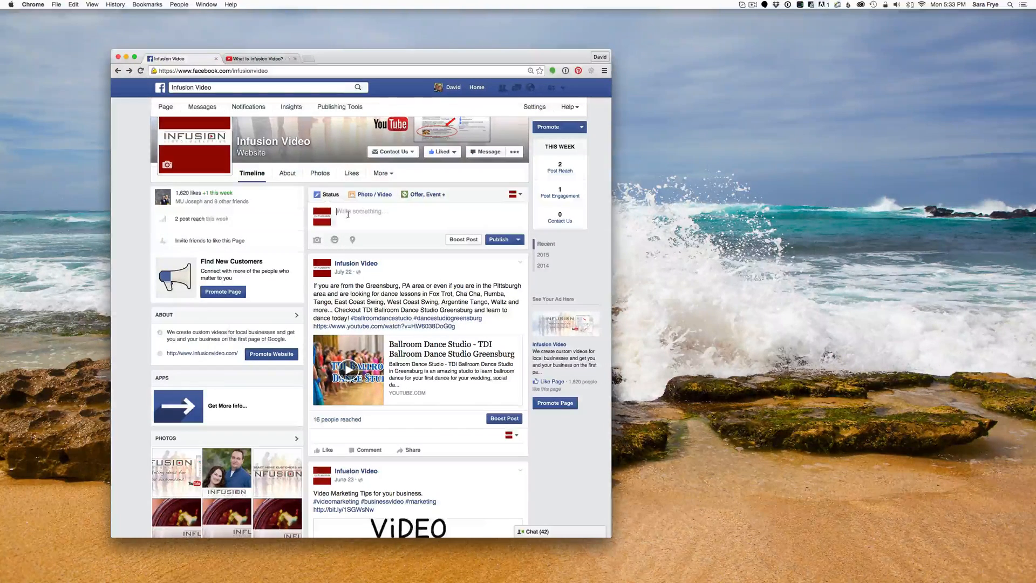
right_click(361, 211)
text(What is Infusion Video?)
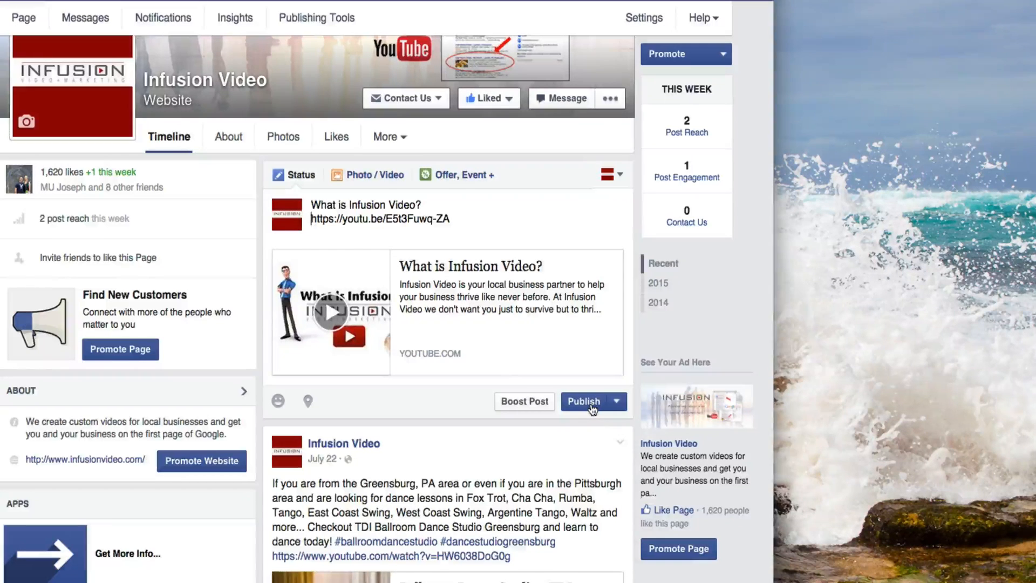
Step: Publish the post to the Infusion Video page timeline
click(583, 401)
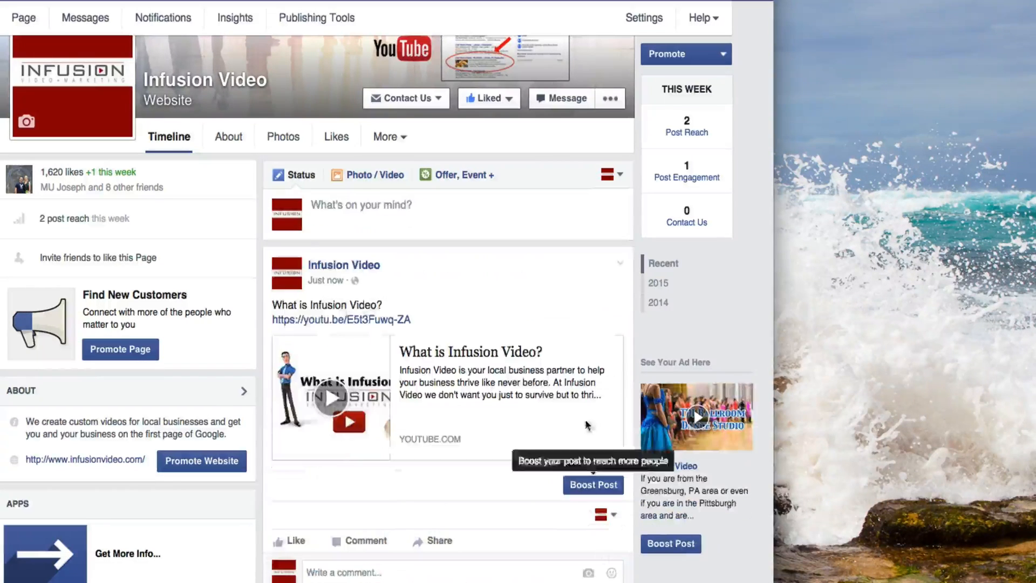
mouse_move(408, 278)
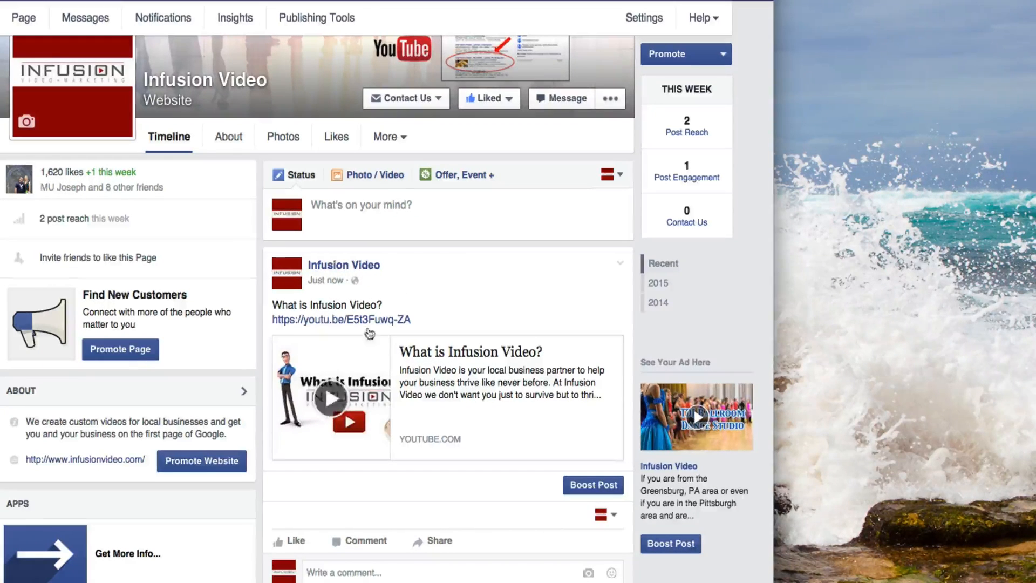
mouse_move(383, 366)
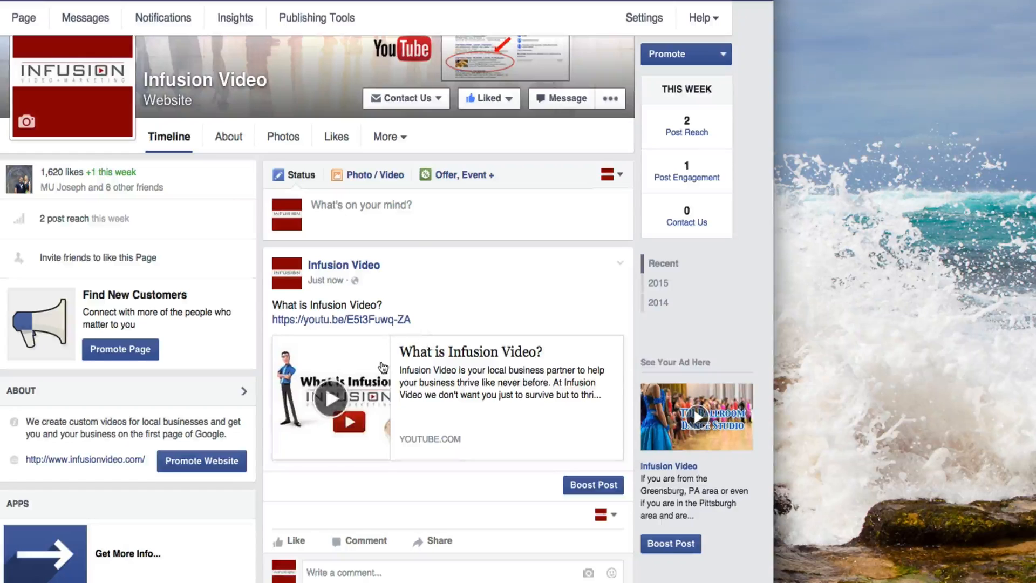